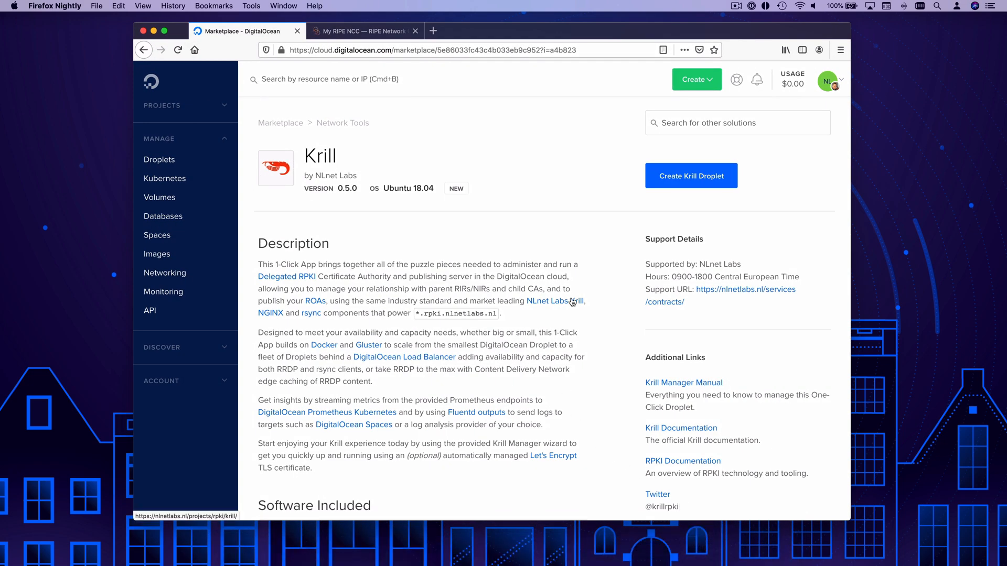
{"action": "mouse_move", "coordinate": [691, 175]}
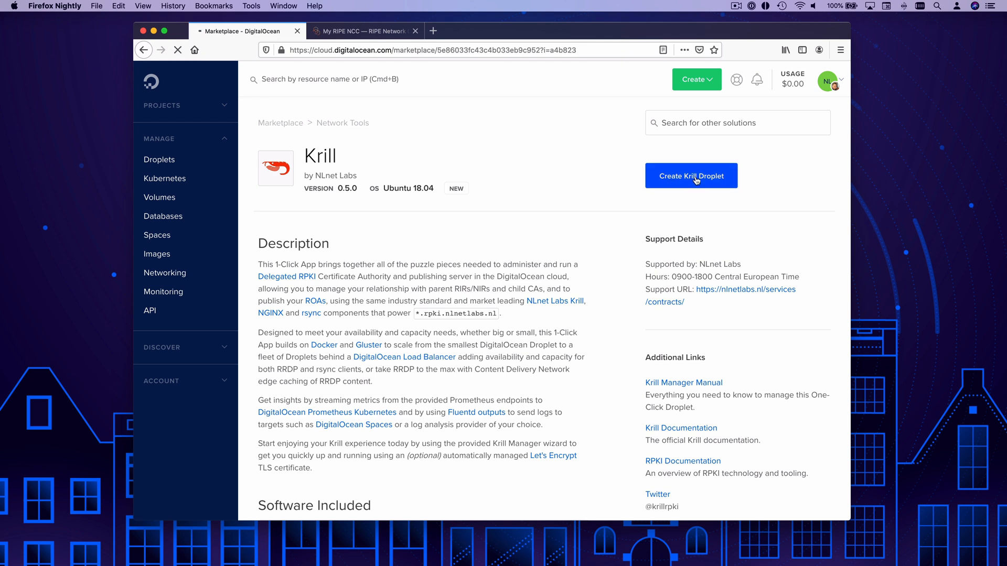
- Start a Krill droplet on the $5/mo plan in Amsterdam 3 with IPv6 enabled and hostname krilldemo
{"action": "left_click", "coordinate": [692, 175]}
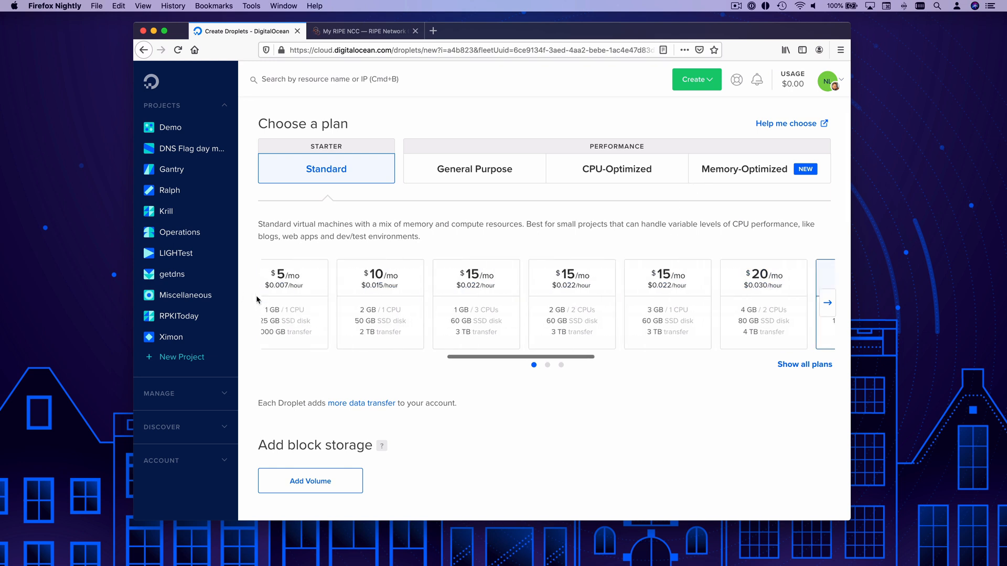
{"action": "left_click", "coordinate": [304, 276]}
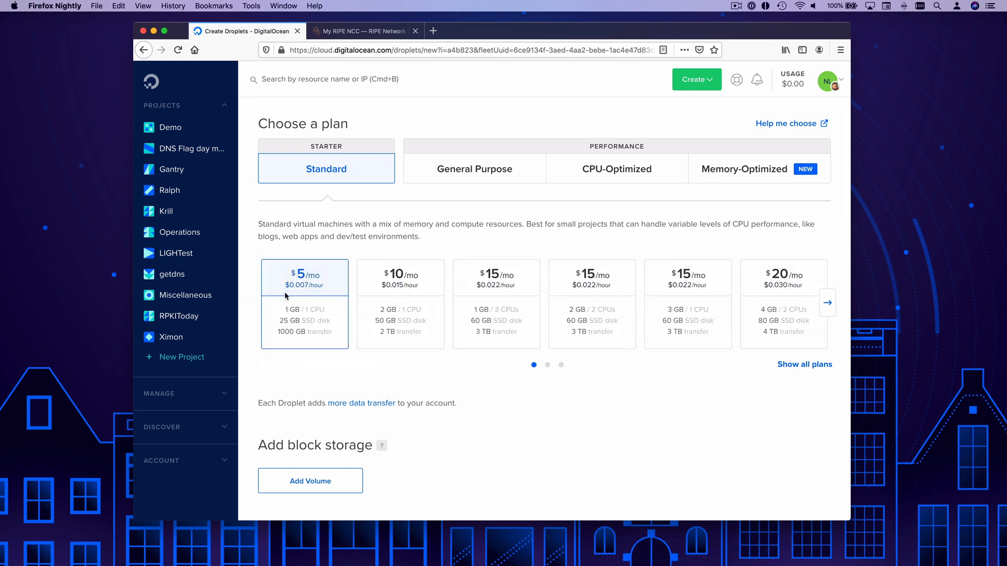
{"action": "scroll", "scroll_direction": "down", "scroll_amount": 3}
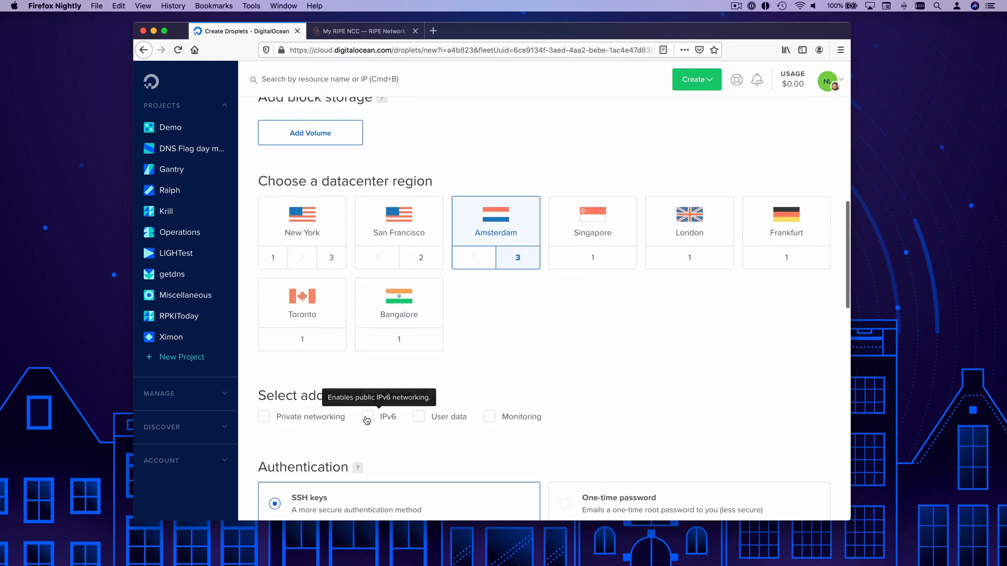
{"action": "left_click", "coordinate": [367, 416]}
{"action": "type", "text": "krilldemo"}
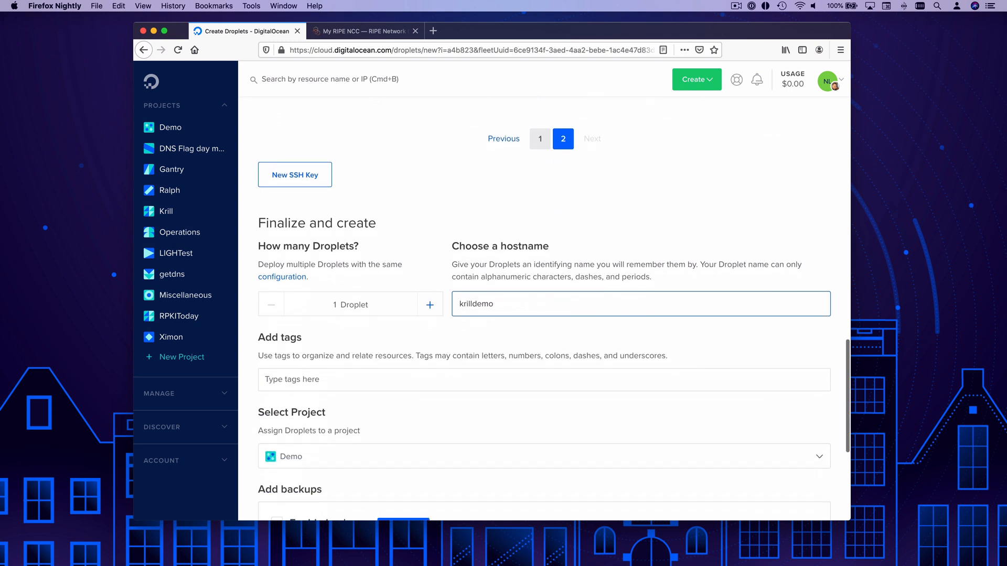
{"action": "scroll", "scroll_direction": "down", "scroll_amount": 3}
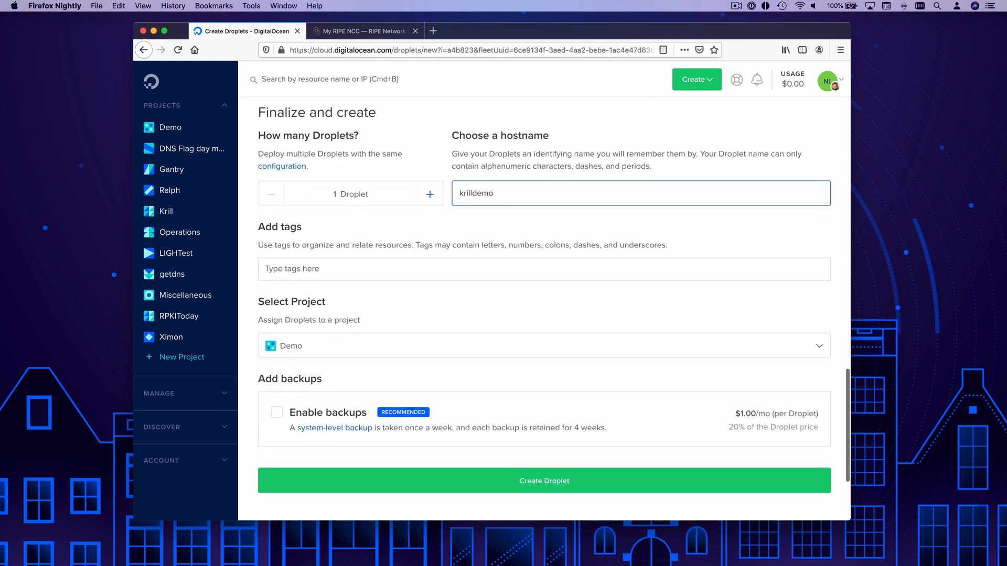
{"action": "scroll", "scroll_direction": "down", "scroll_amount": 3}
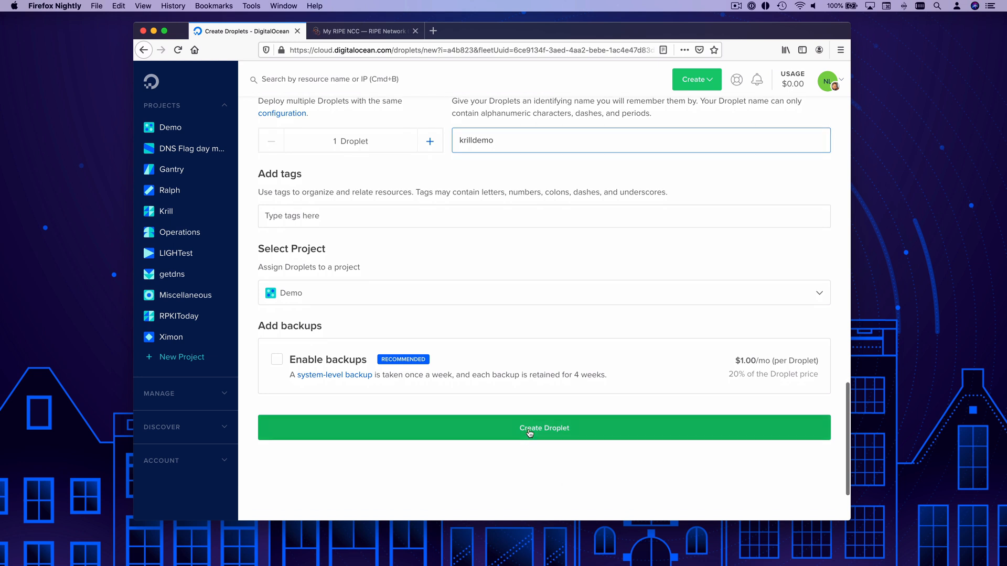
- Launch the krilldemo droplet so it appears in the Demo project at 167.71.71.97
{"action": "left_click", "coordinate": [543, 428]}
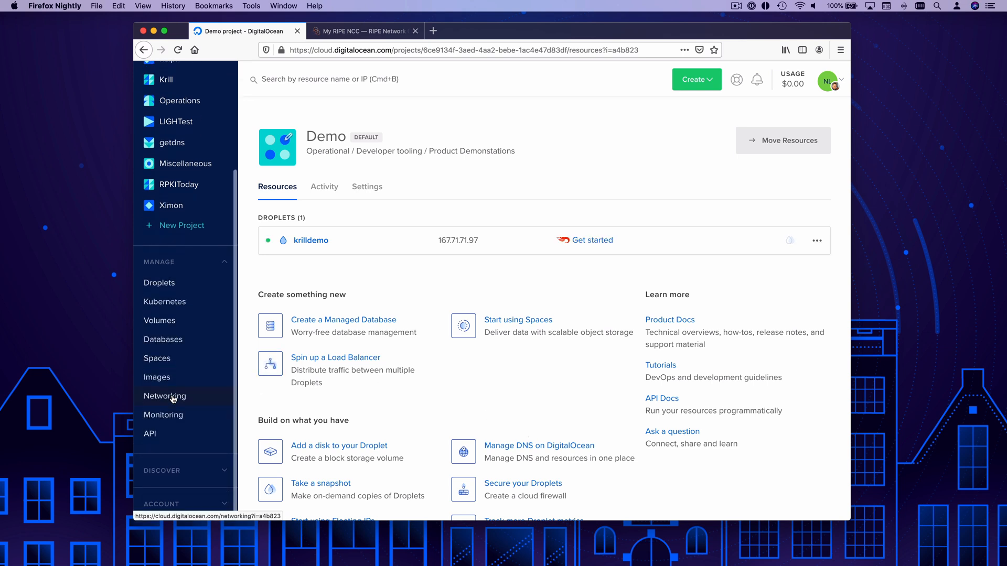
- Add an A record demo to krill.cloud directing to the krilldemo droplet at 167.71.71.97
{"action": "left_click", "coordinate": [165, 395]}
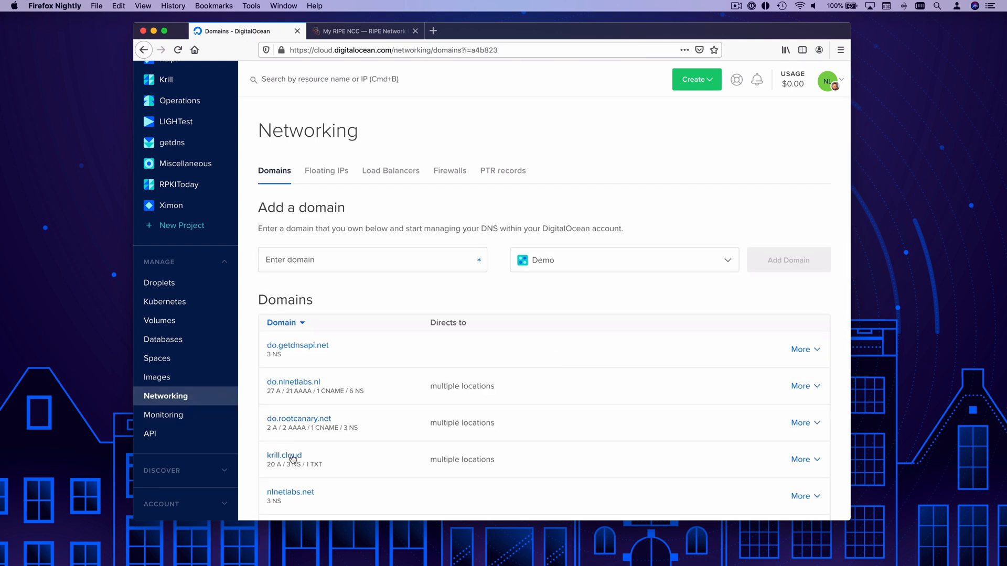
{"action": "left_click", "coordinate": [283, 455]}
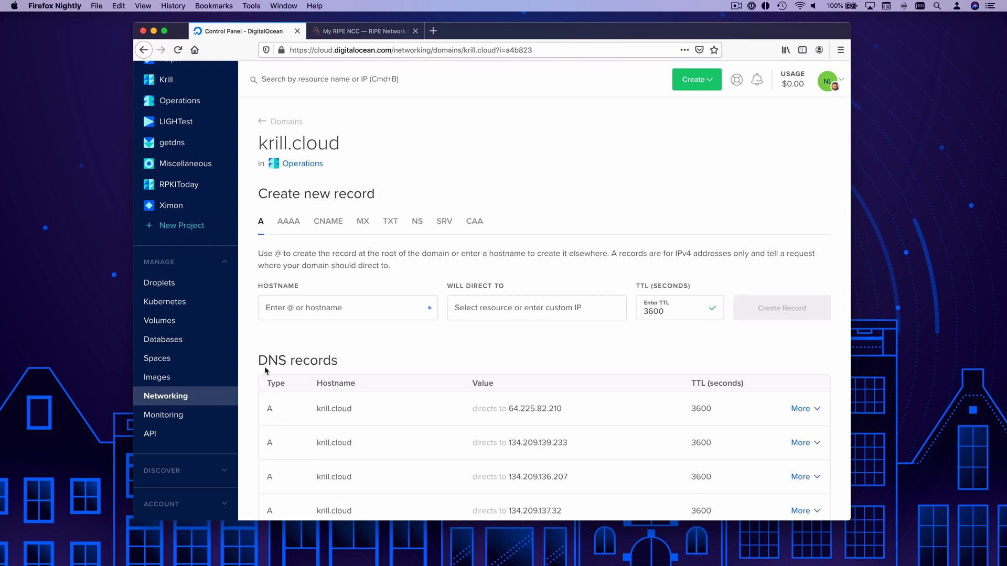
{"action": "type", "text": "demo"}
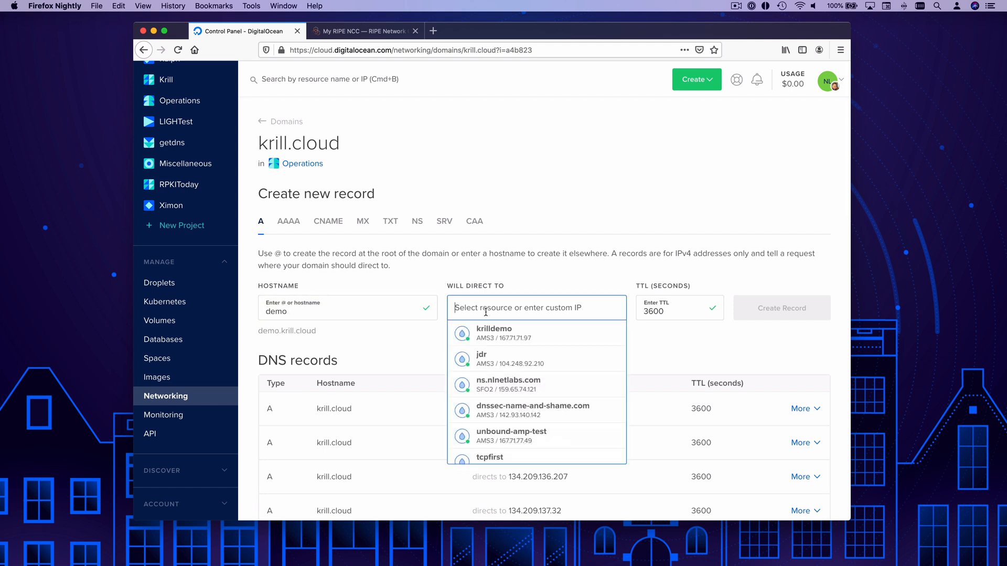
{"action": "left_click", "coordinate": [493, 333]}
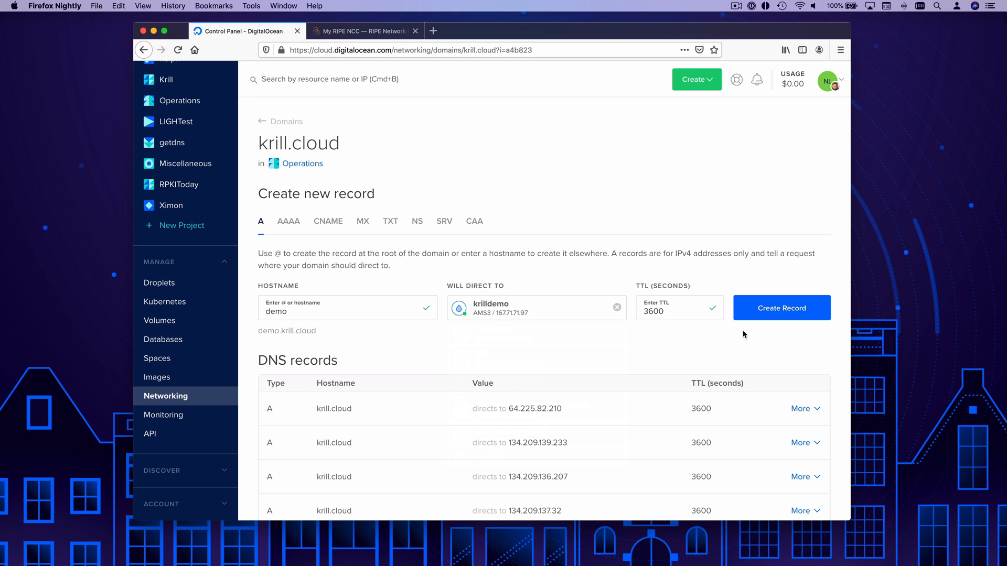
{"action": "left_click", "coordinate": [780, 307]}
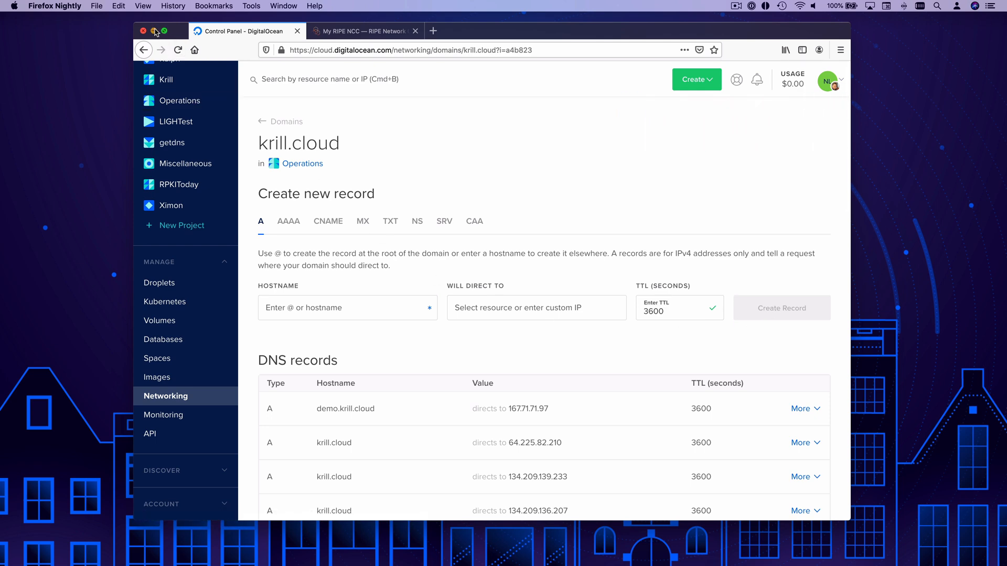
- Switch to the SSH session and run krillmanager init to start the Krill setup wizard
{"action": "left_click", "coordinate": [144, 31]}
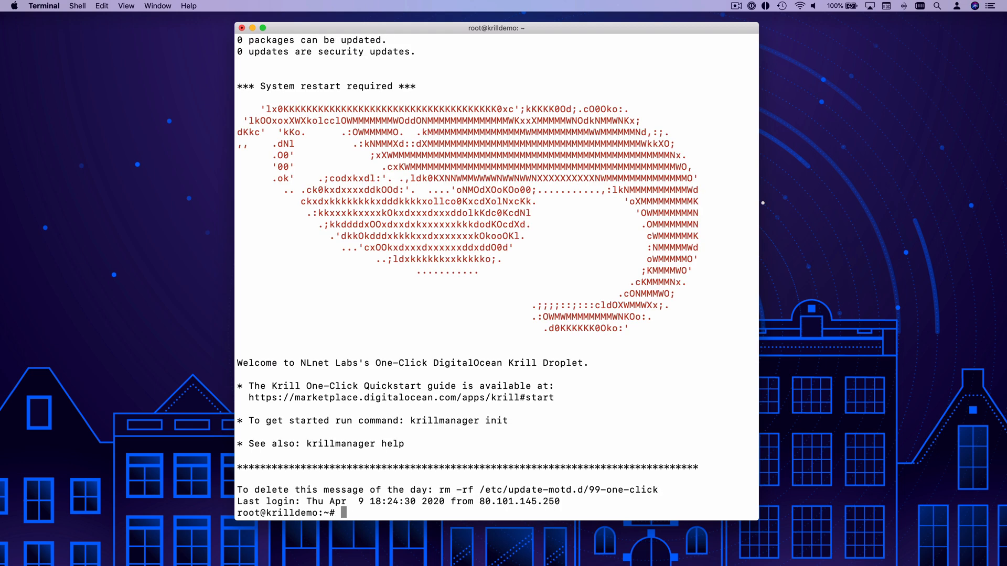
{"action": "type", "text": "kri"}
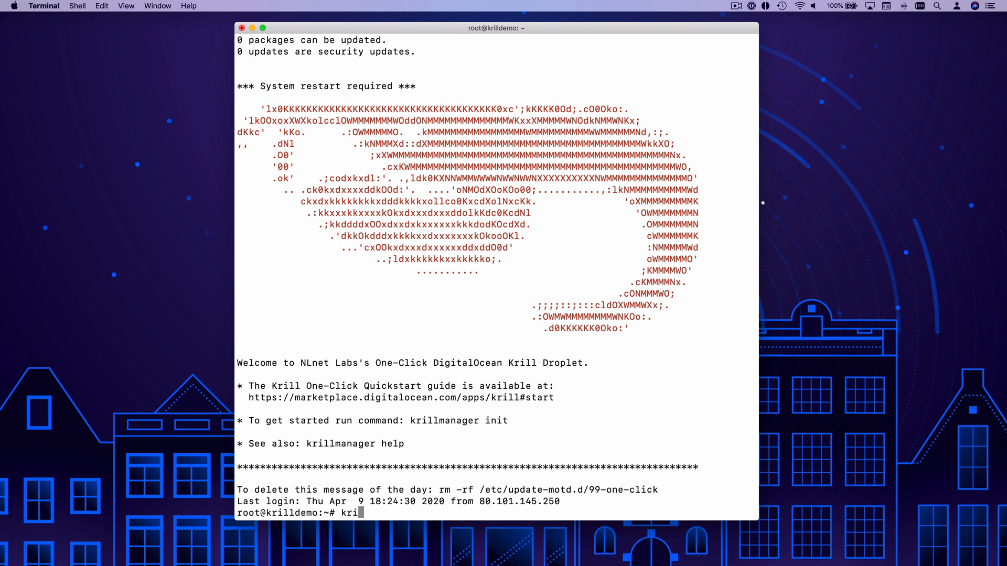
{"action": "type", "text": "llmanager"}
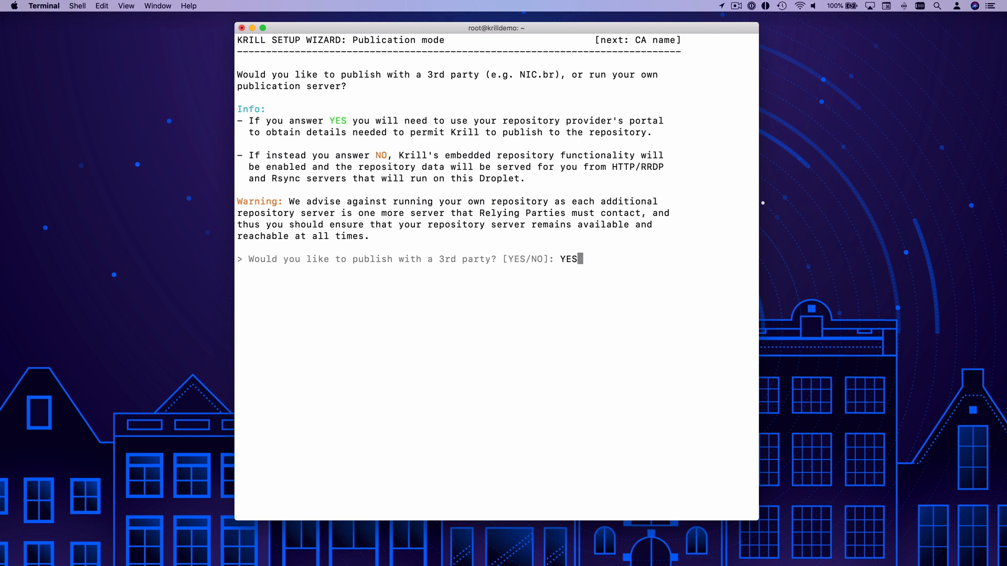
- Answer NO to use Krill's own publication server and name the CA Acme-Corp-Intl
{"action": "key", "text": "Backspace"}
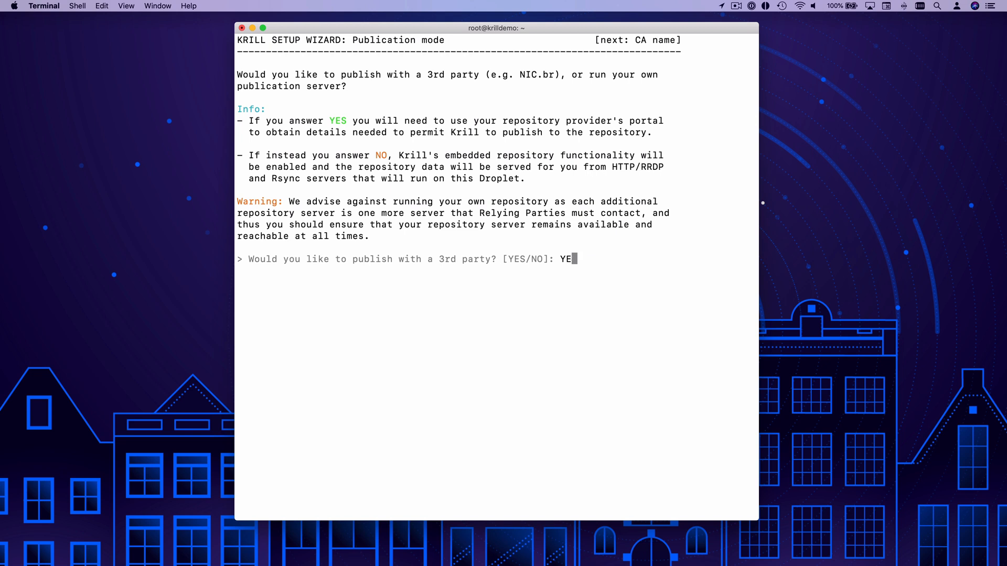
{"action": "type", "text": "NO"}
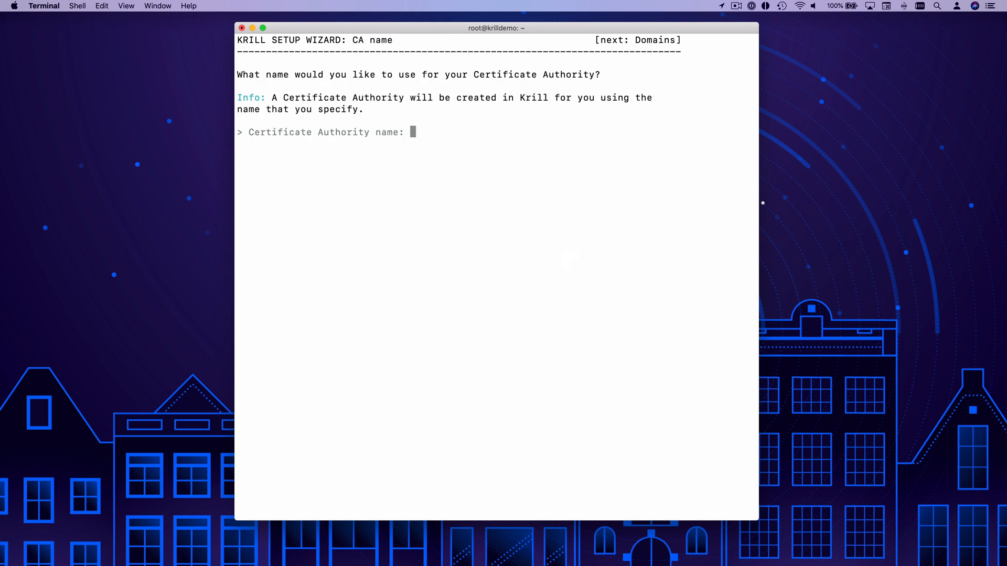
{"action": "type", "text": "A"}
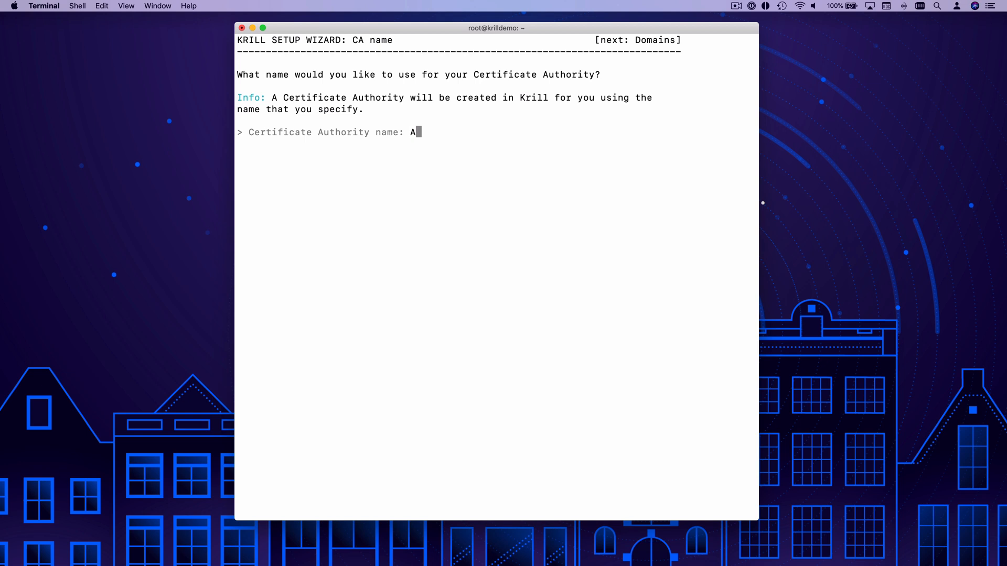
{"action": "type", "text": "cme-Cor"}
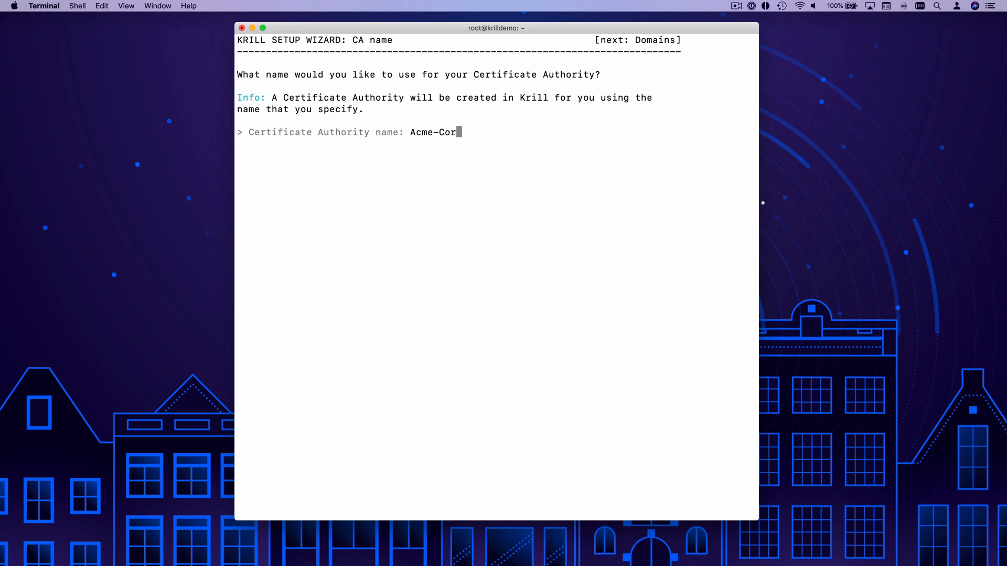
{"action": "type", "text": "p-Intl"}
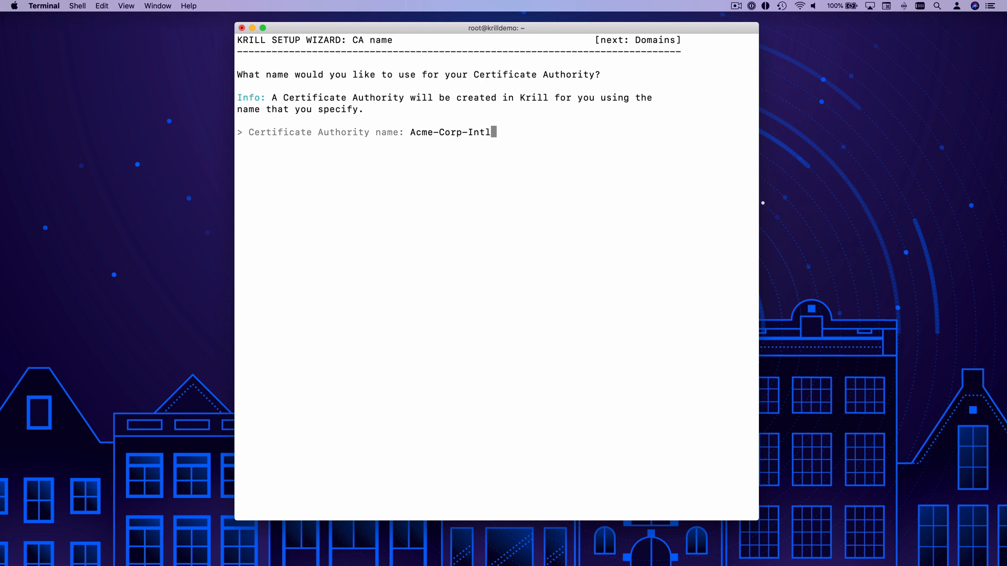
{"action": "key", "text": "enter"}
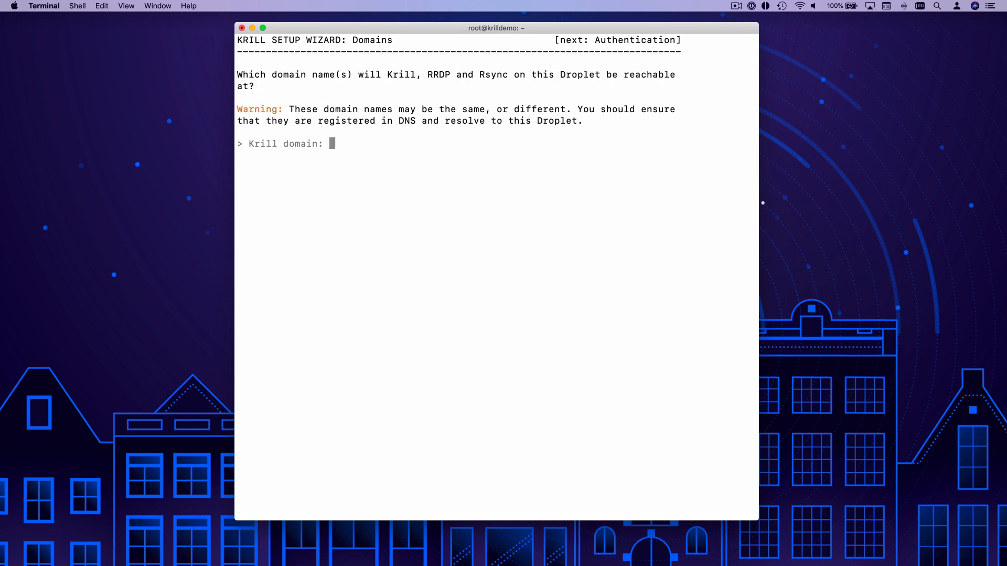
- Enter demo.krill.cloud as the Krill domain
{"action": "type", "text": "demo.k"}
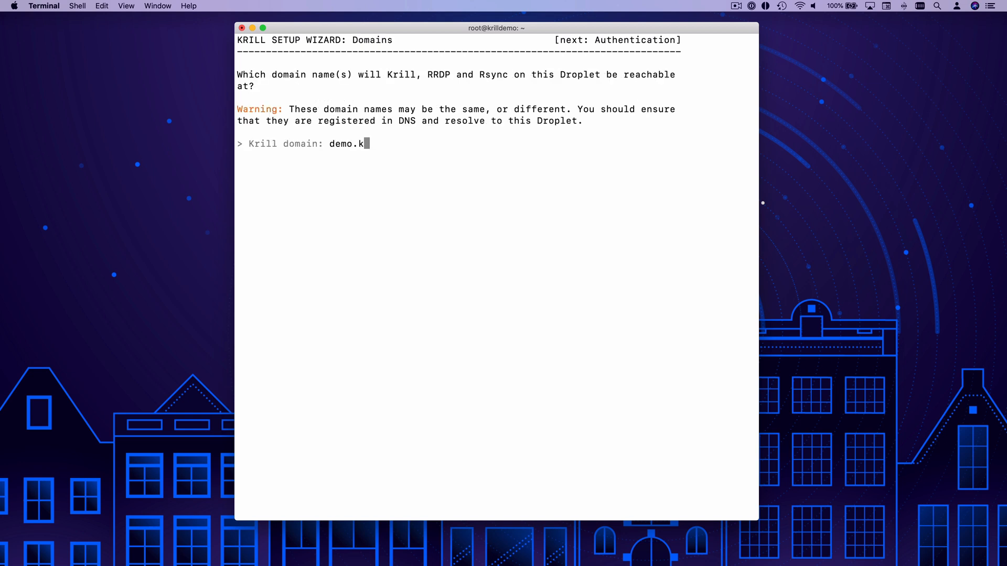
{"action": "type", "text": "rill.cloud"}
{"action": "type", "text": "NO"}
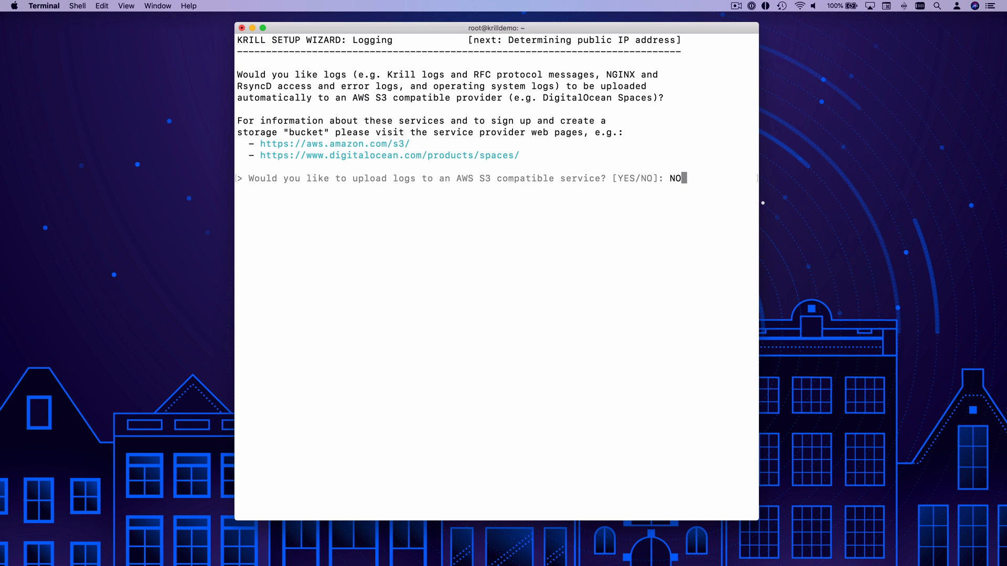
- Confirm NO log uploads and YES to Let's Encrypt HTTPS certificates, finishing setup
{"action": "key", "text": "Enter"}
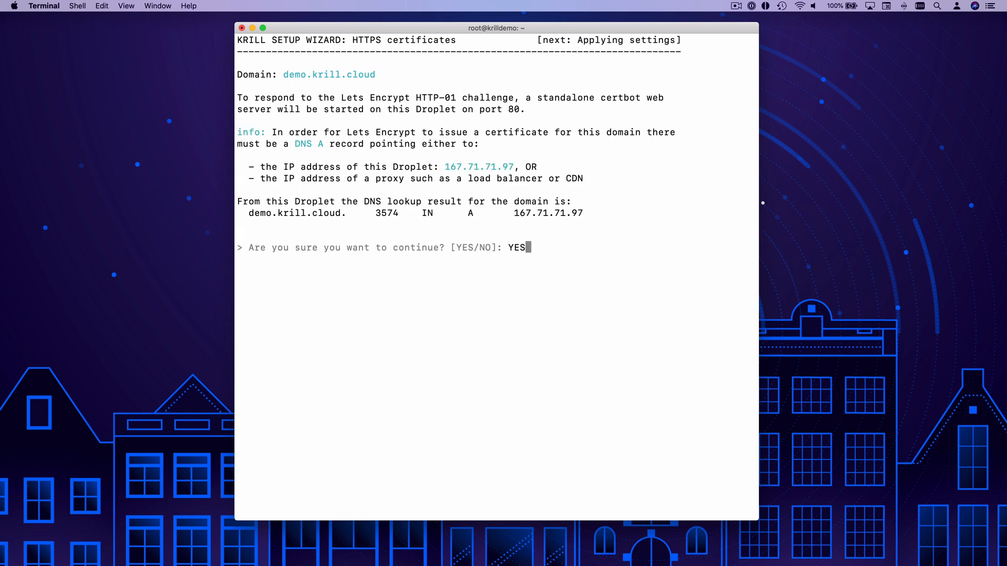
{"action": "key", "text": "enter"}
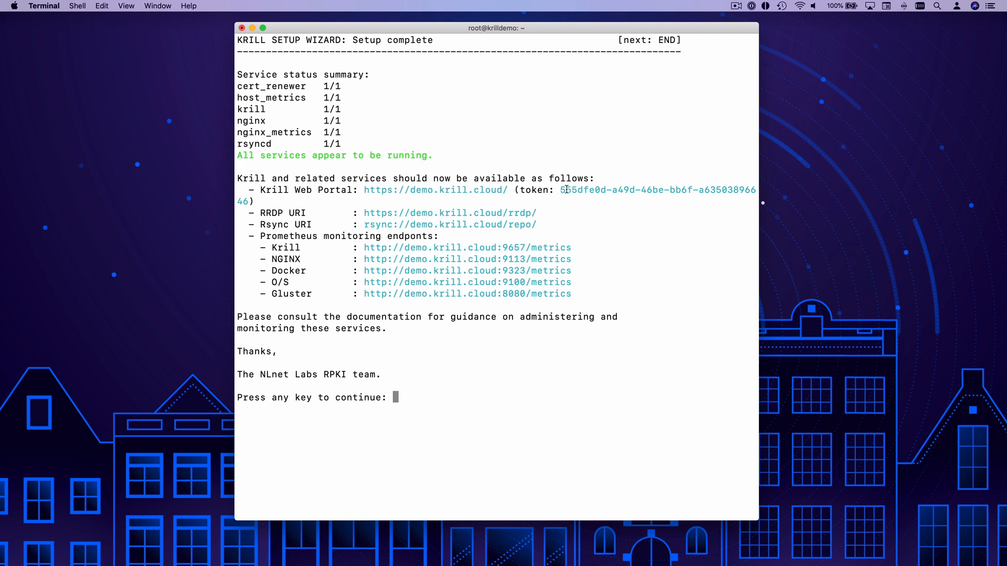
- Select and copy the Krill Web Portal login token from the setup output
{"action": "left_click_drag", "start_coordinate": [563, 190], "coordinate": [243, 201]}
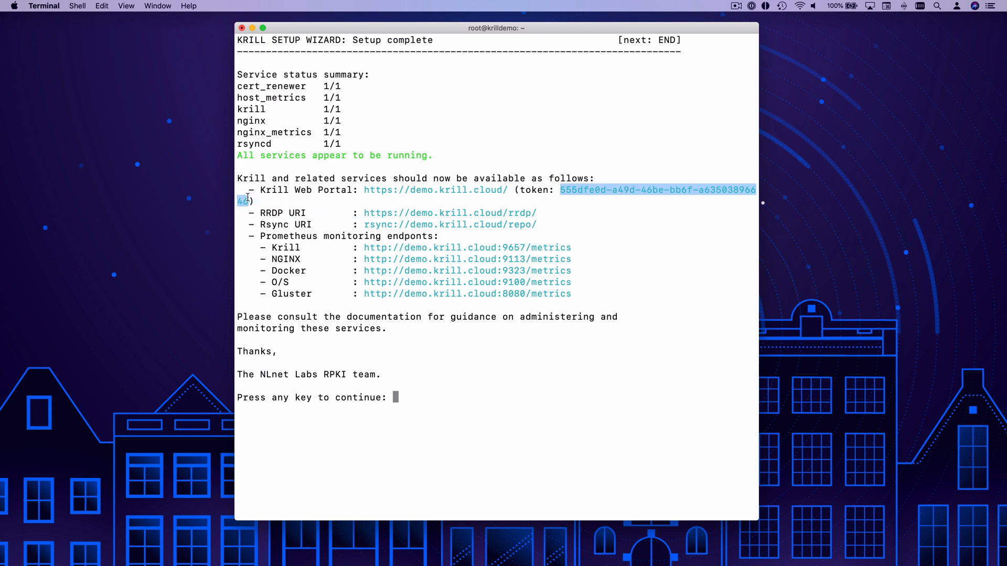
{"action": "right_click", "coordinate": [247, 200]}
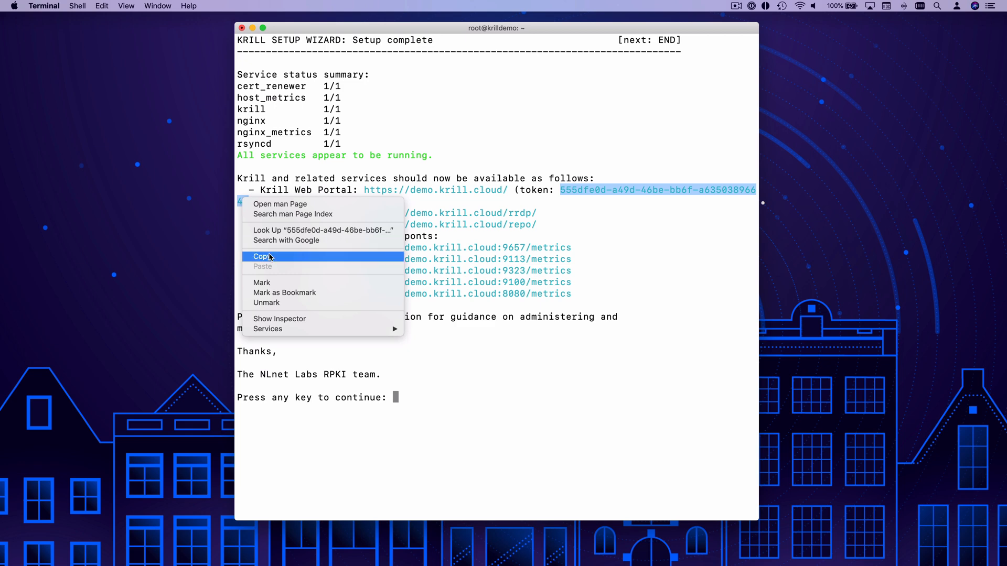
{"action": "left_click", "coordinate": [259, 256]}
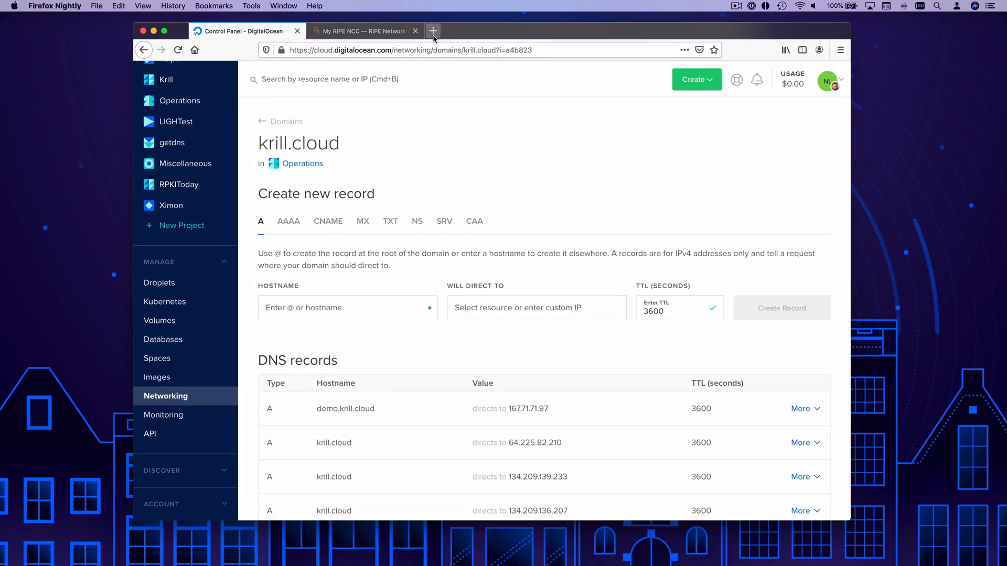
- Browse to demo.krill.cloud in a new tab and focus the Krill password field
{"action": "type", "text": "dem"}
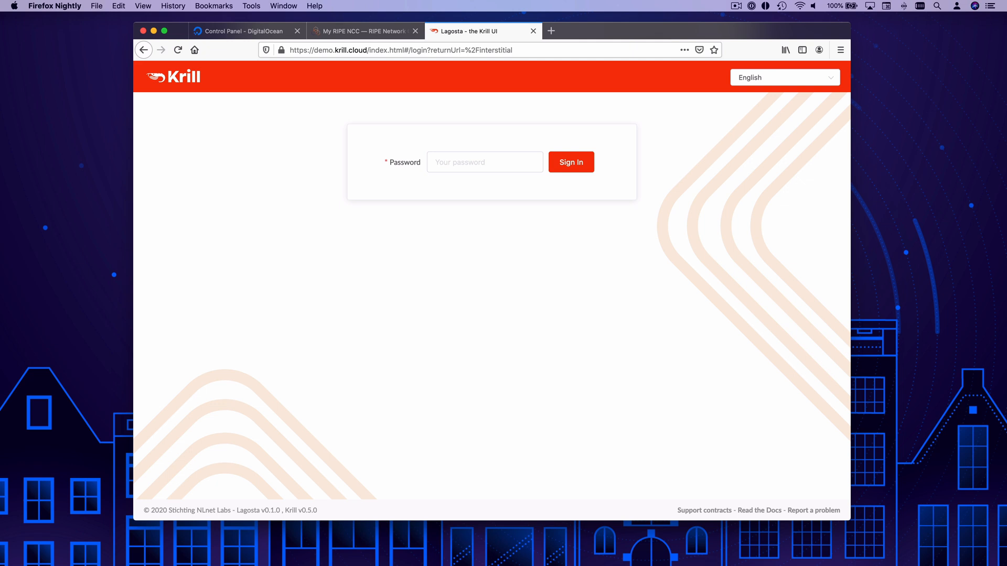
{"action": "left_click", "coordinate": [484, 162]}
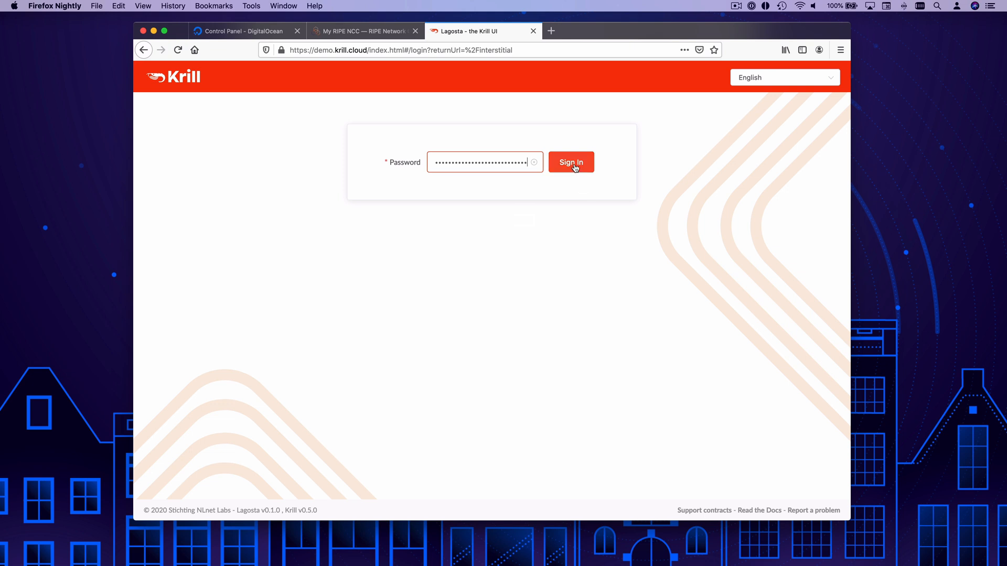
- Sign in to Krill, save Acme-Corp-Intl's child_request.xml, and switch to the RIPE NCC portal
{"action": "left_click", "coordinate": [571, 161]}
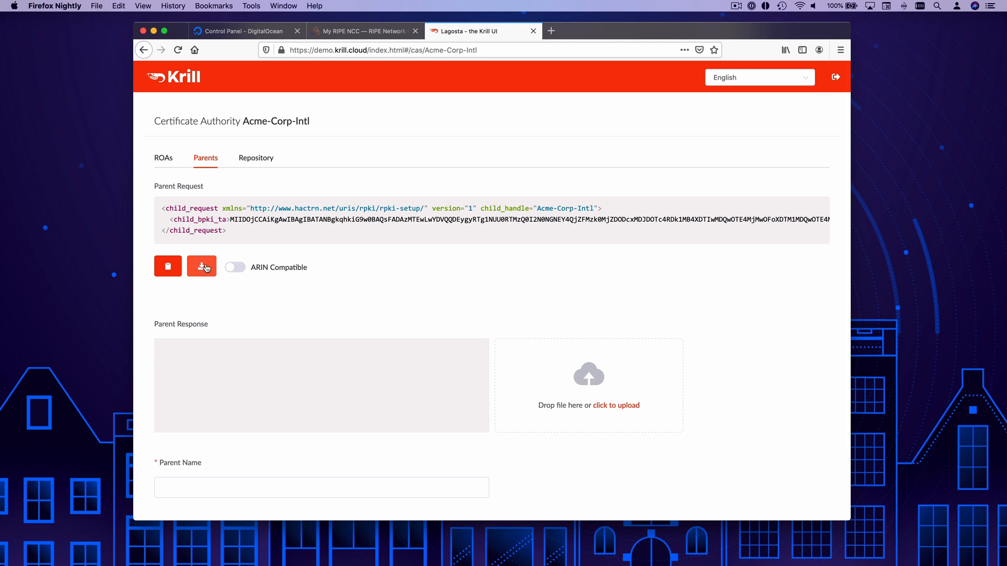
{"action": "left_click", "coordinate": [201, 266]}
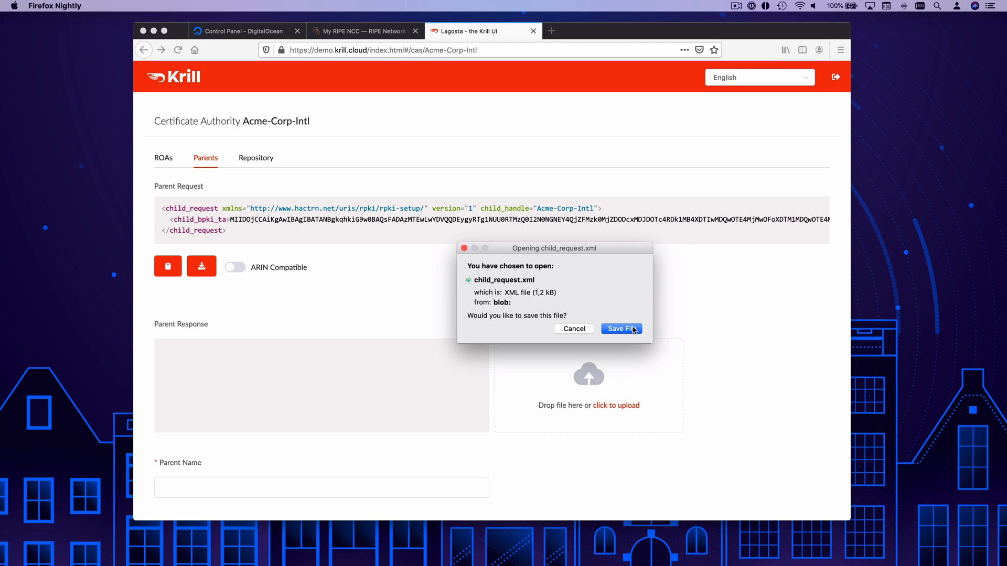
{"action": "left_click", "coordinate": [621, 329]}
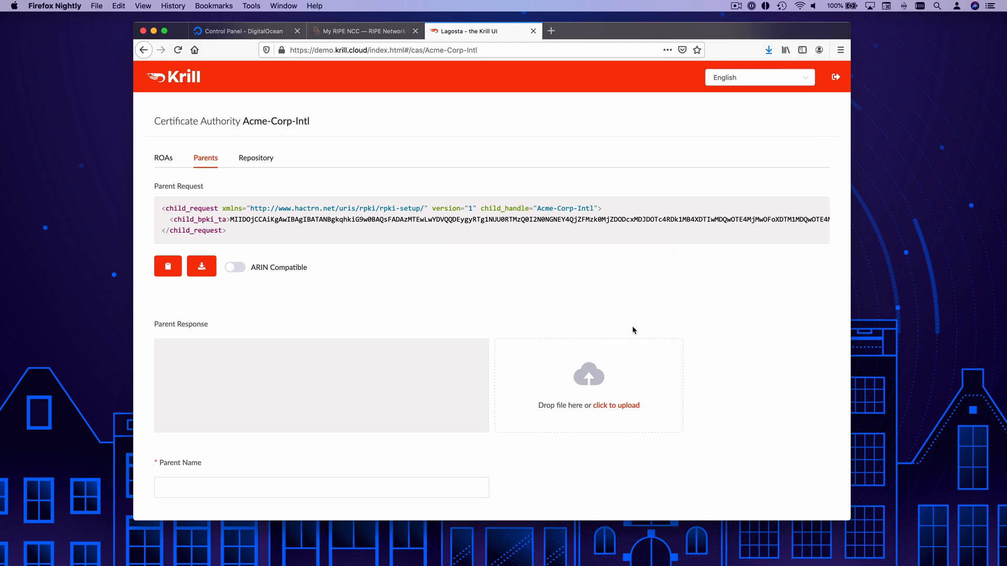
{"action": "left_click", "coordinate": [362, 31]}
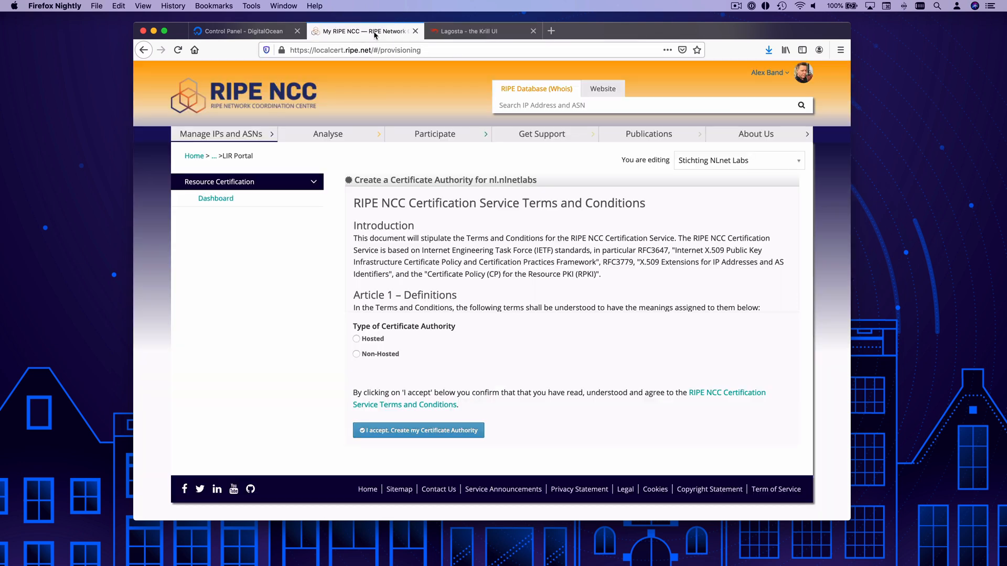
{"action": "mouse_move", "coordinate": [365, 339]}
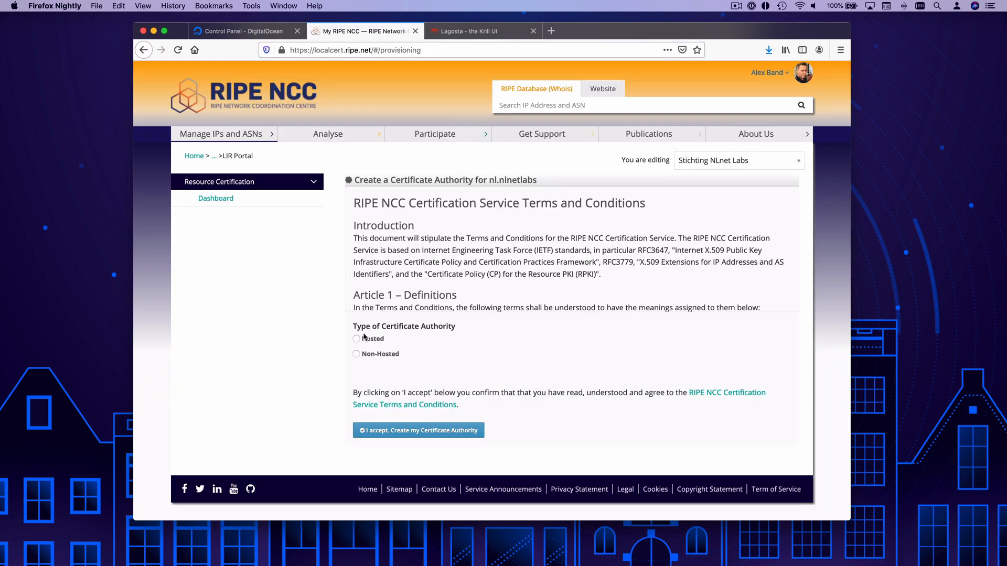
- Create a non-hosted certificate authority in the LIR Portal, accepting the terms
{"action": "left_click", "coordinate": [357, 354]}
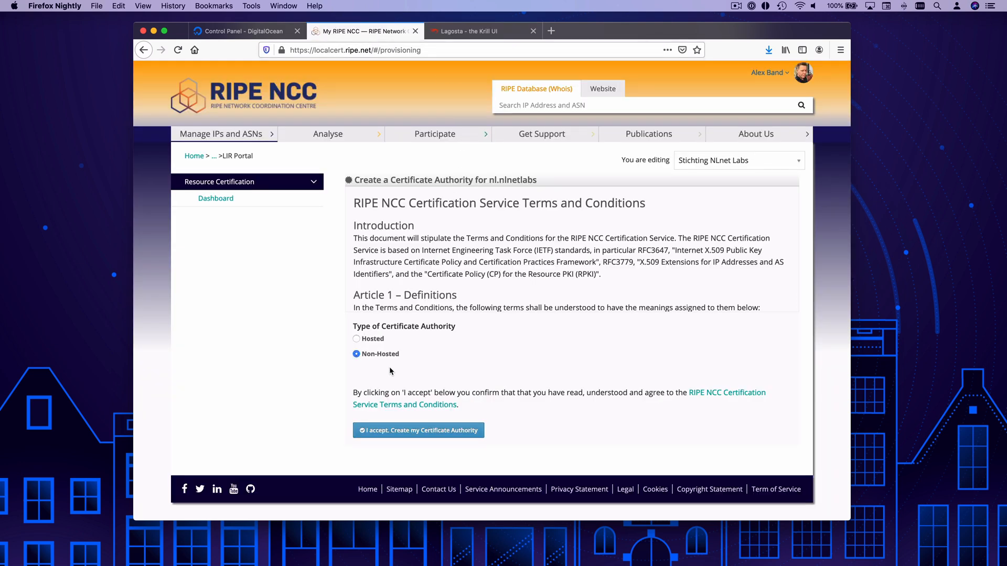
{"action": "left_click", "coordinate": [419, 430]}
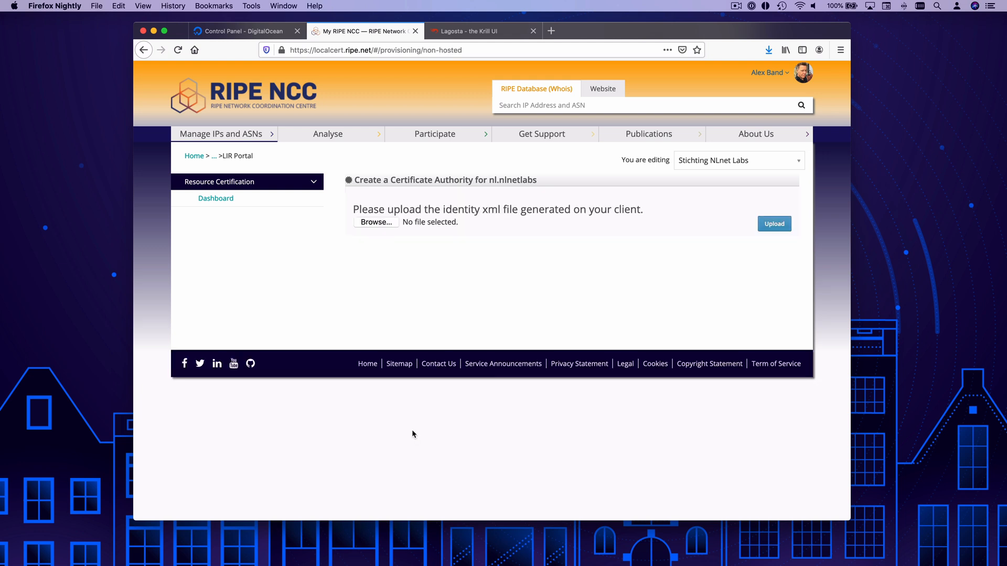
{"action": "mouse_move", "coordinate": [376, 221]}
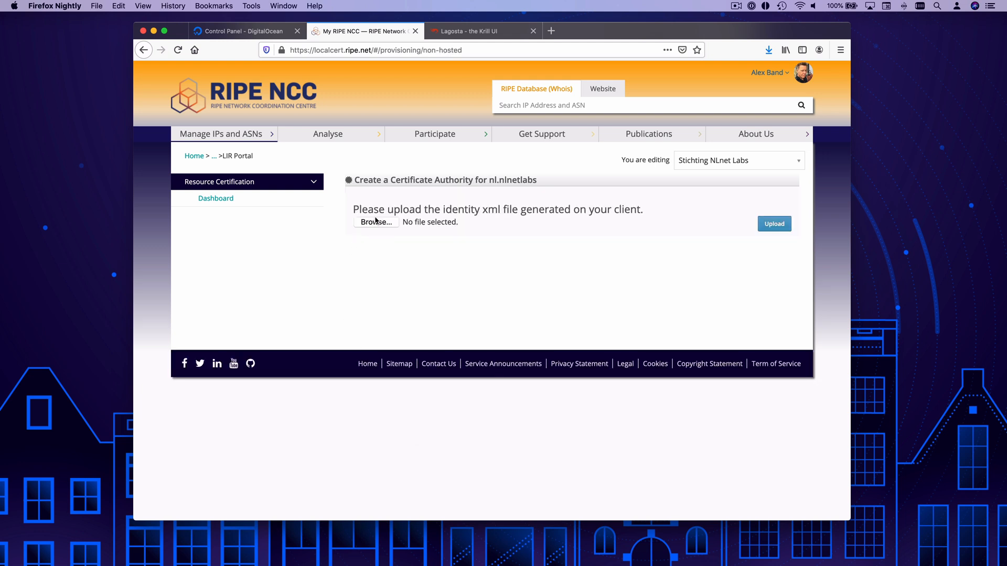
- Upload child_request.xml as the non-hosted CA's identity
{"action": "left_click", "coordinate": [376, 222]}
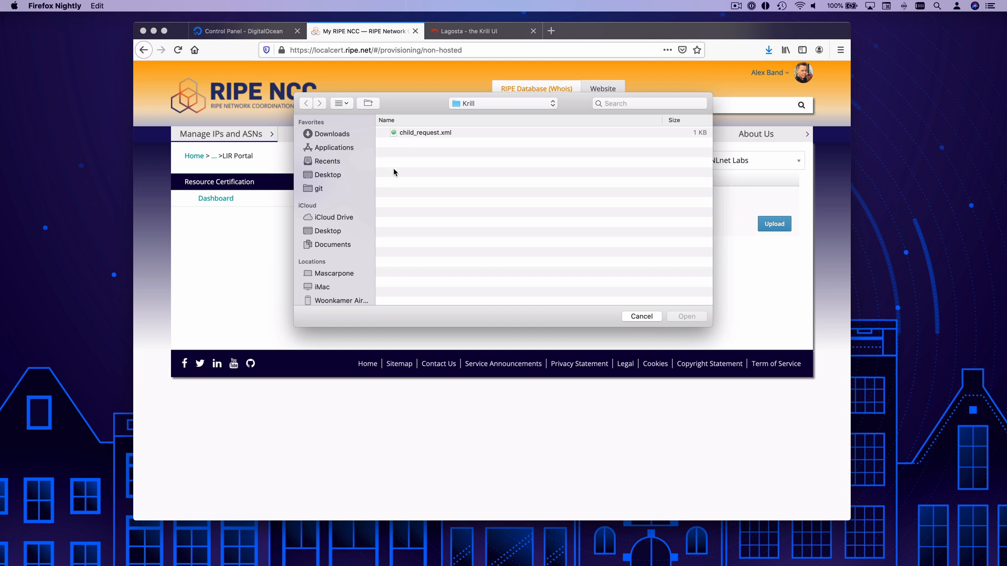
{"action": "left_click", "coordinate": [424, 132]}
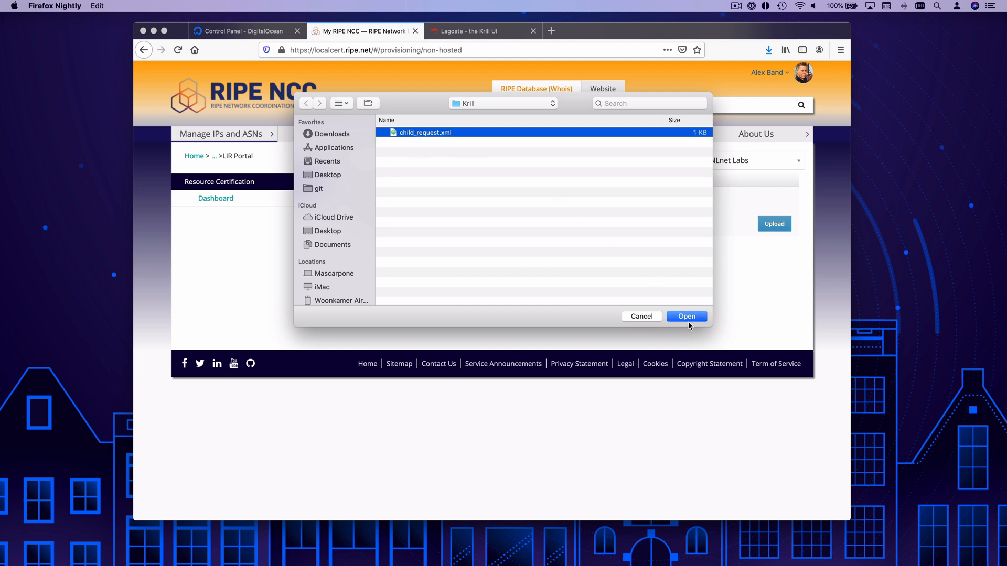
{"action": "left_click", "coordinate": [686, 316]}
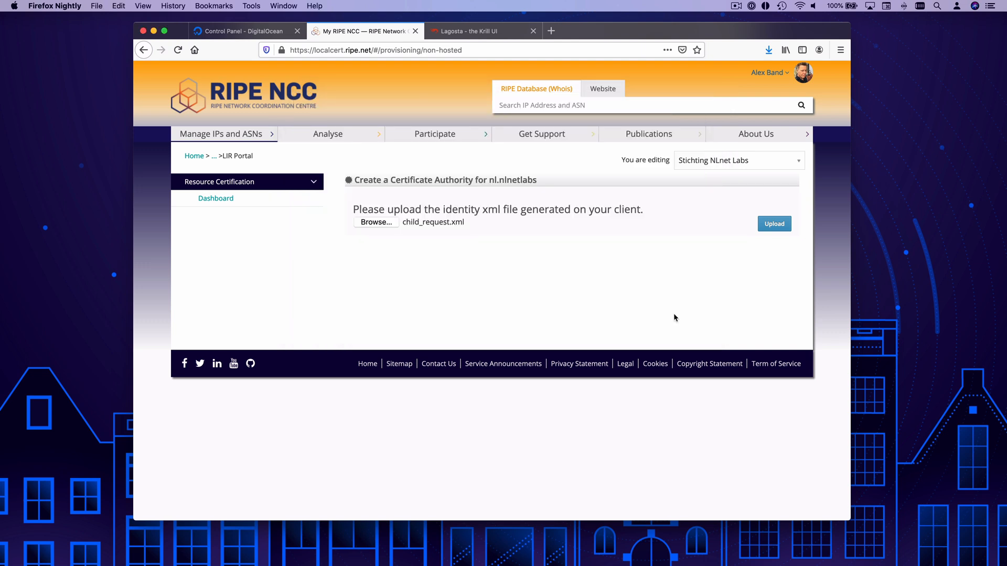
{"action": "left_click", "coordinate": [773, 223]}
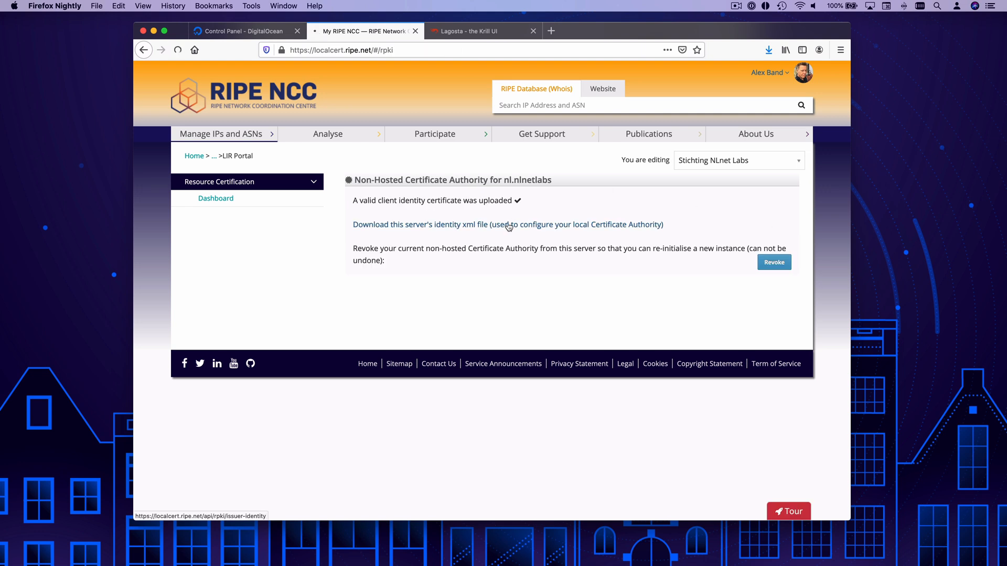
- Save the RIPE NCC issuer identity XML and return to Krill
{"action": "left_click", "coordinate": [507, 224]}
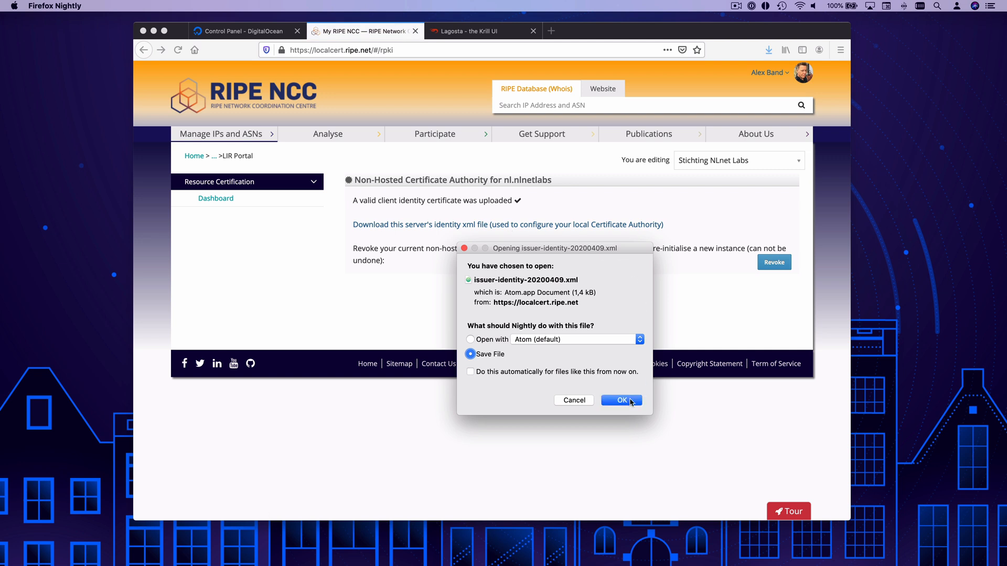
{"action": "left_click", "coordinate": [620, 400]}
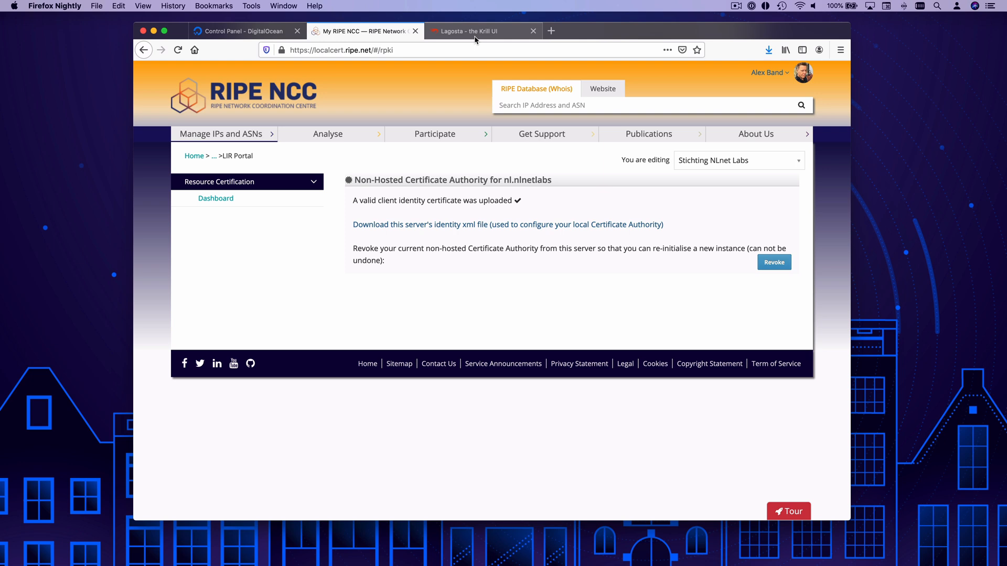
{"action": "left_click", "coordinate": [481, 30]}
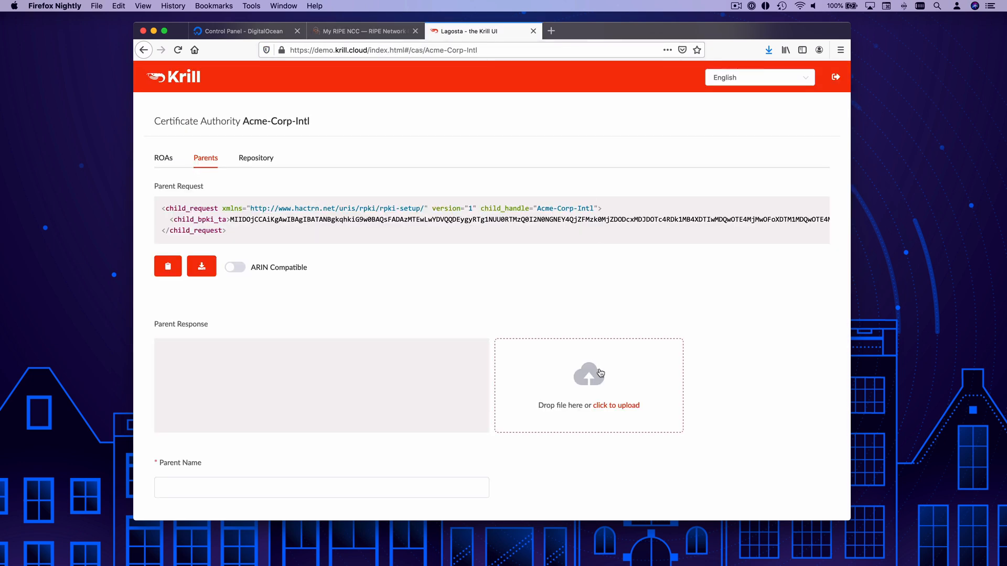
- Load issuer-identity-20200409.xml as the parent response for Acme-Corp-Intl
{"action": "left_click", "coordinate": [616, 405]}
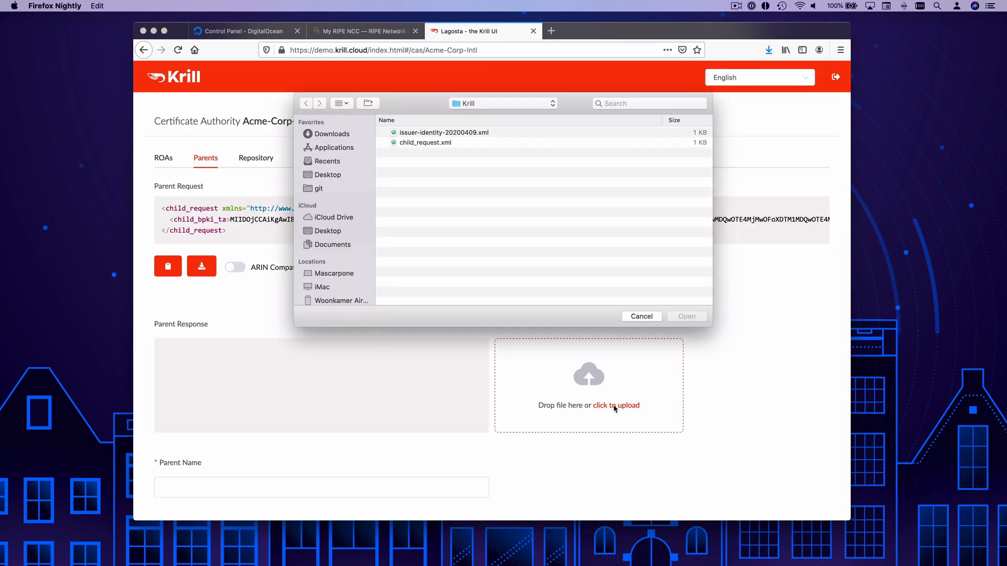
{"action": "left_click", "coordinate": [444, 132]}
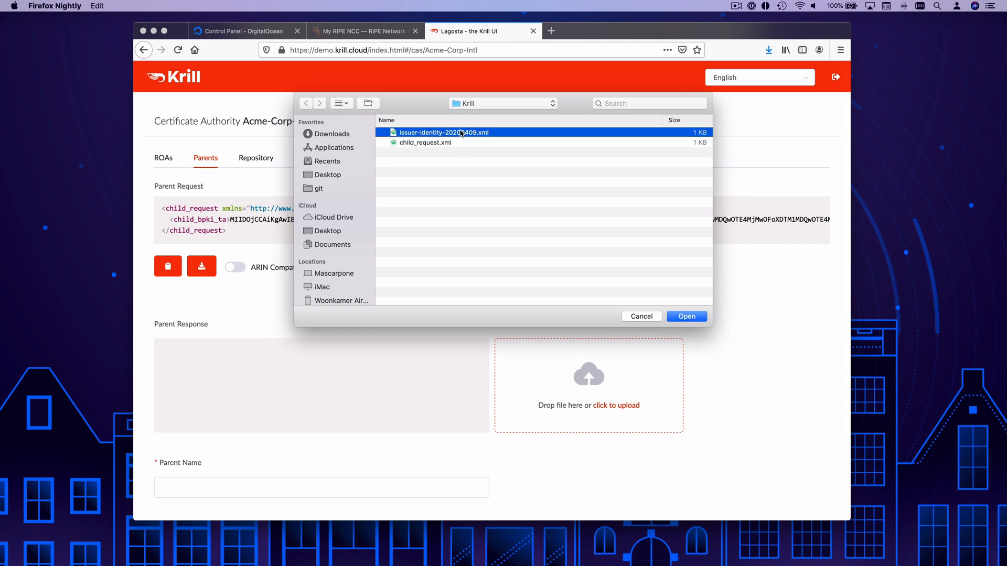
{"action": "left_click", "coordinate": [686, 316]}
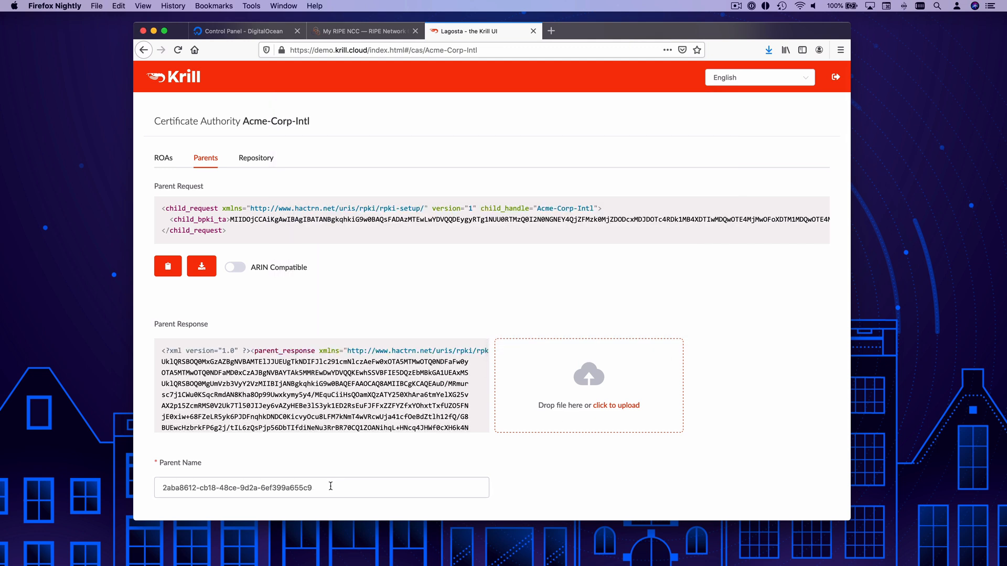
- Name the parent RIPE-NCC-Testbed and confirm adding it
{"action": "type", "text": "RIPE-NCC-"}
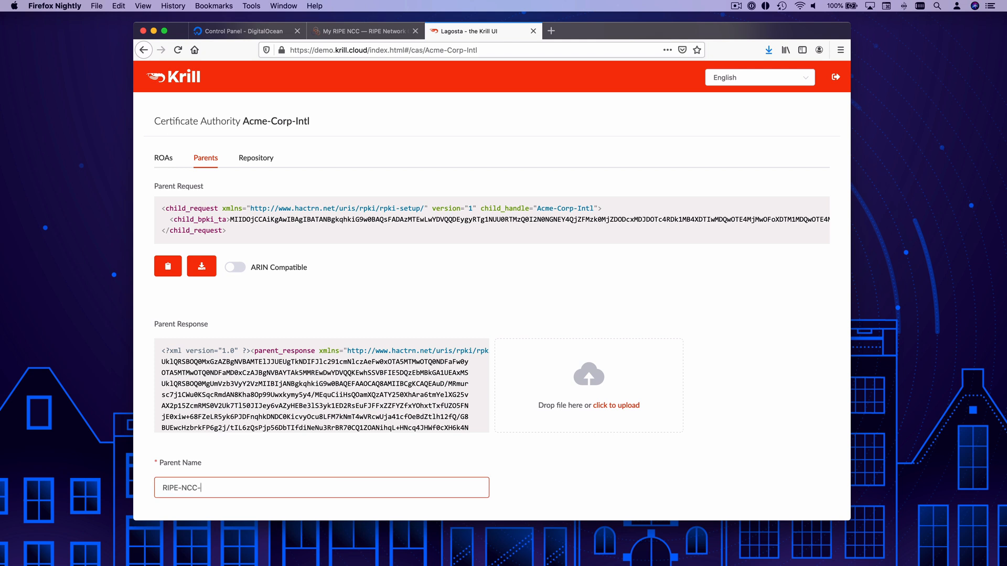
{"action": "type", "text": "Testbed"}
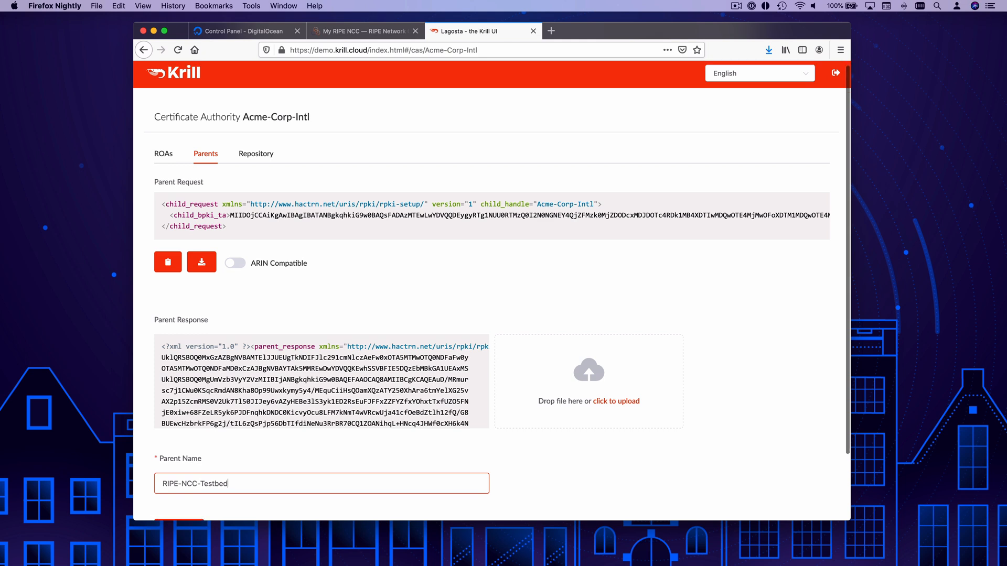
{"action": "scroll", "scroll_direction": "down", "scroll_amount": 3}
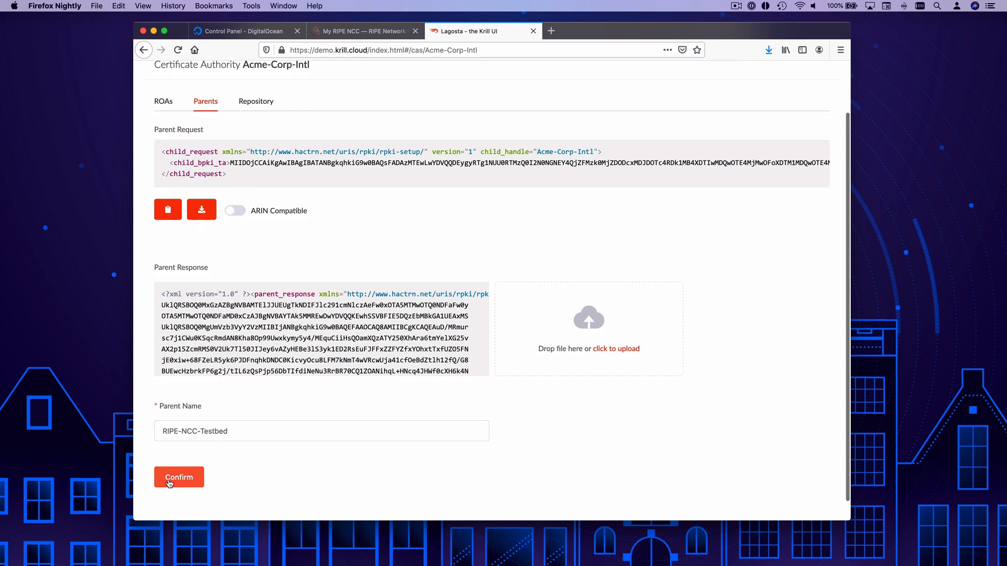
{"action": "left_click", "coordinate": [179, 477]}
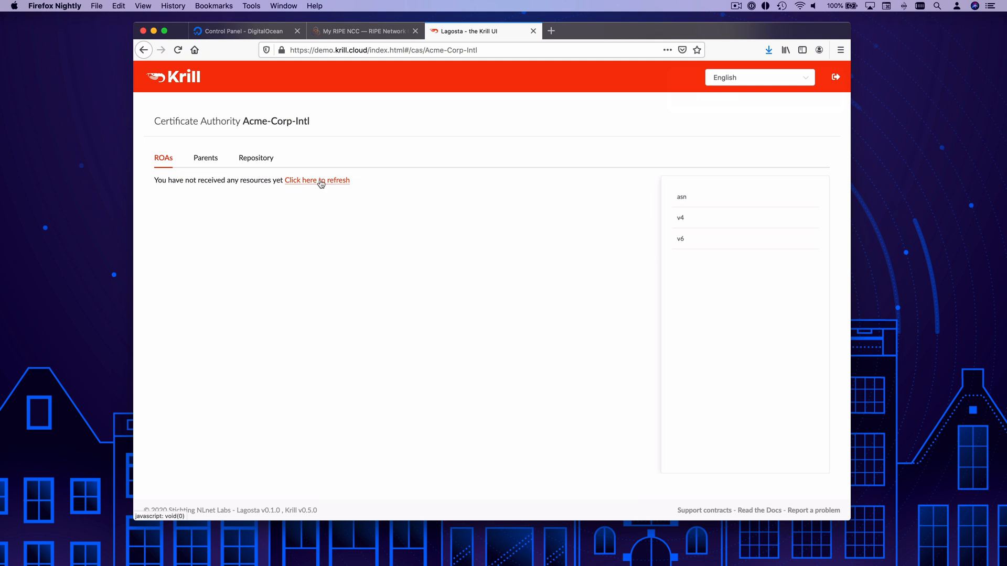
- Refresh received resources and add a ROA for AS65536, 185.49.140.0/24, max length 24
{"action": "left_click", "coordinate": [317, 181]}
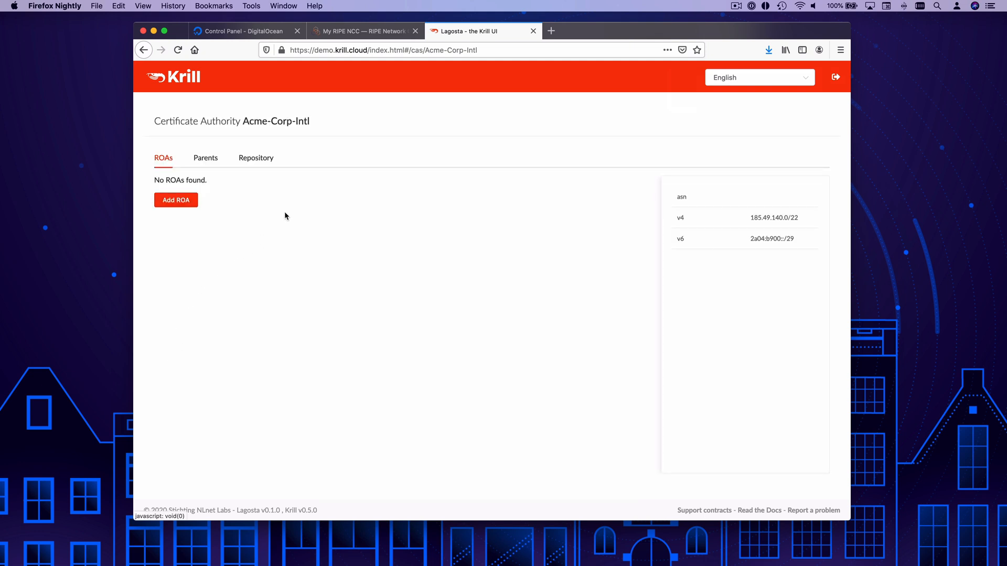
{"action": "left_click", "coordinate": [175, 199]}
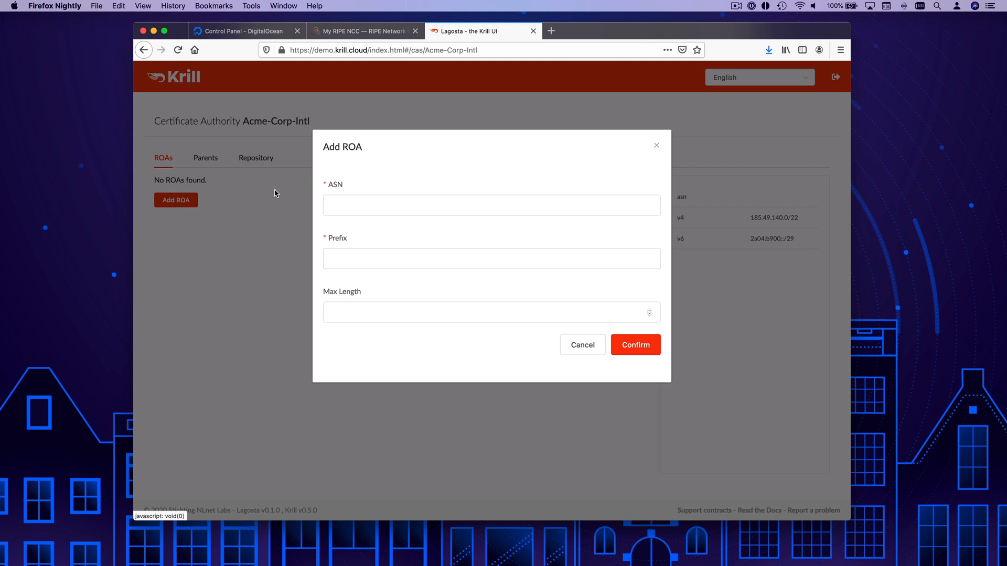
{"action": "type", "text": "65536"}
{"action": "type", "text": "185.49.140.0/24"}
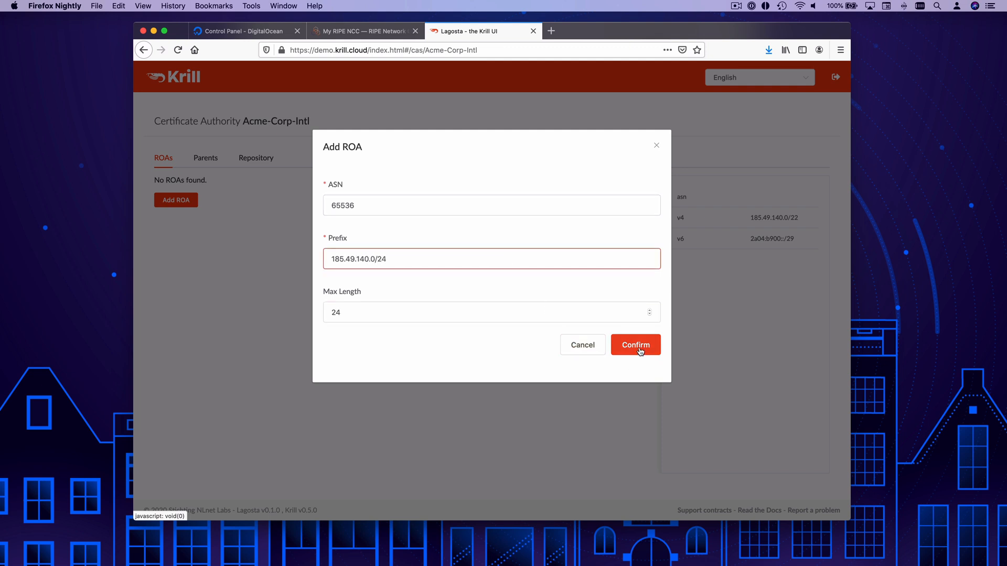
{"action": "left_click", "coordinate": [635, 345]}
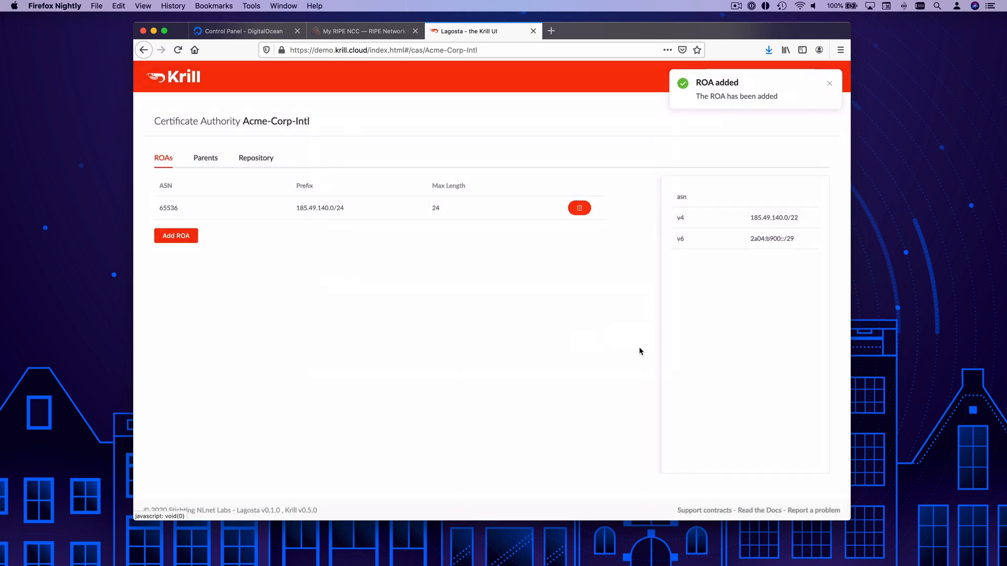